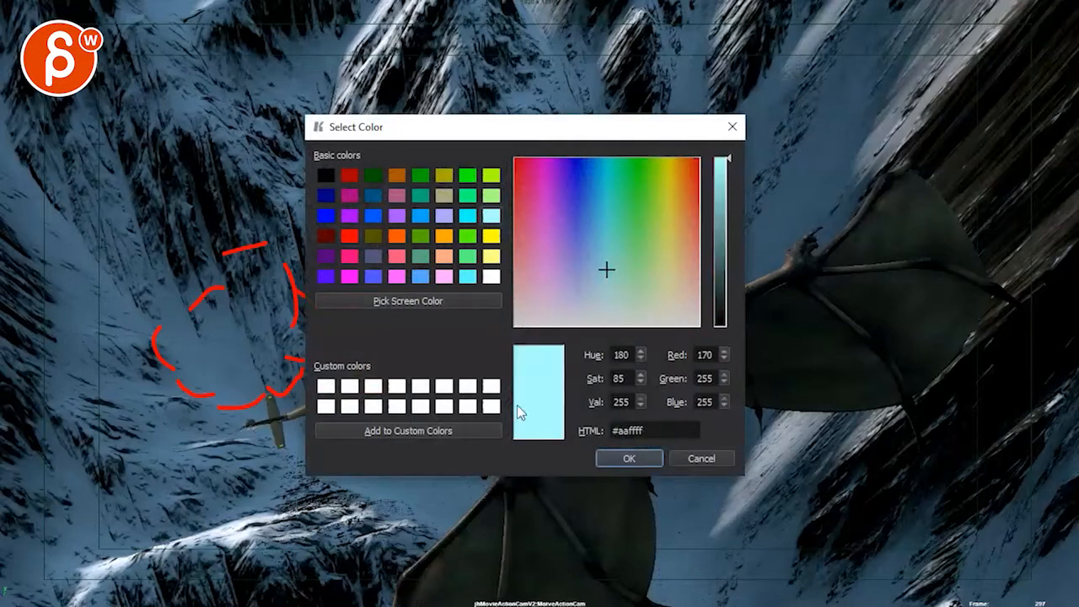
- Switch the annotation colour to yellow, then black, then a light cyan swatch
left_click(629, 458)
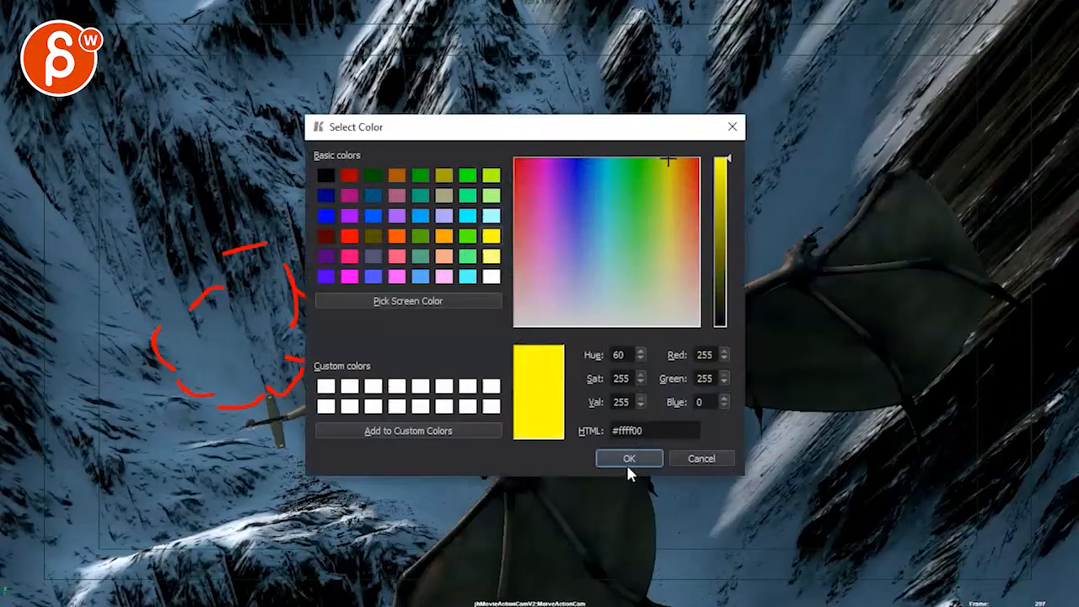
left_click(628, 458)
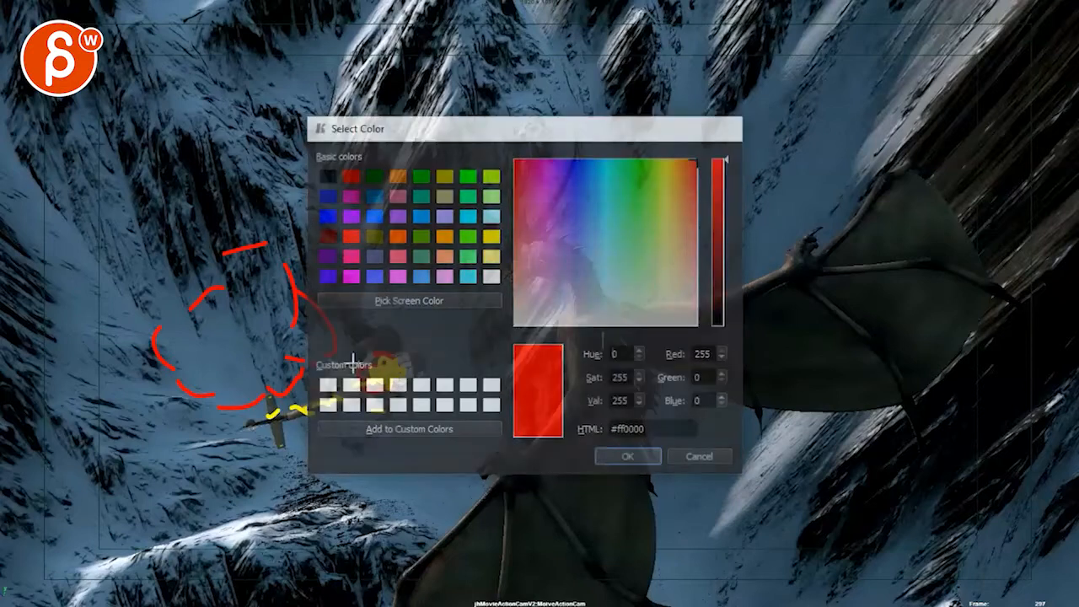
left_click(628, 456)
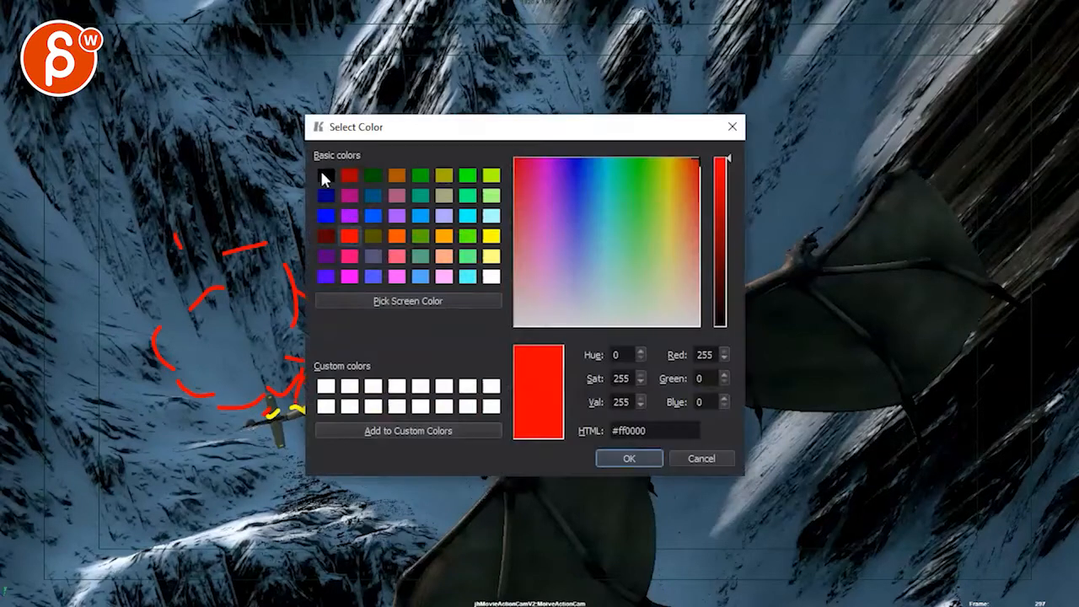
left_click(629, 458)
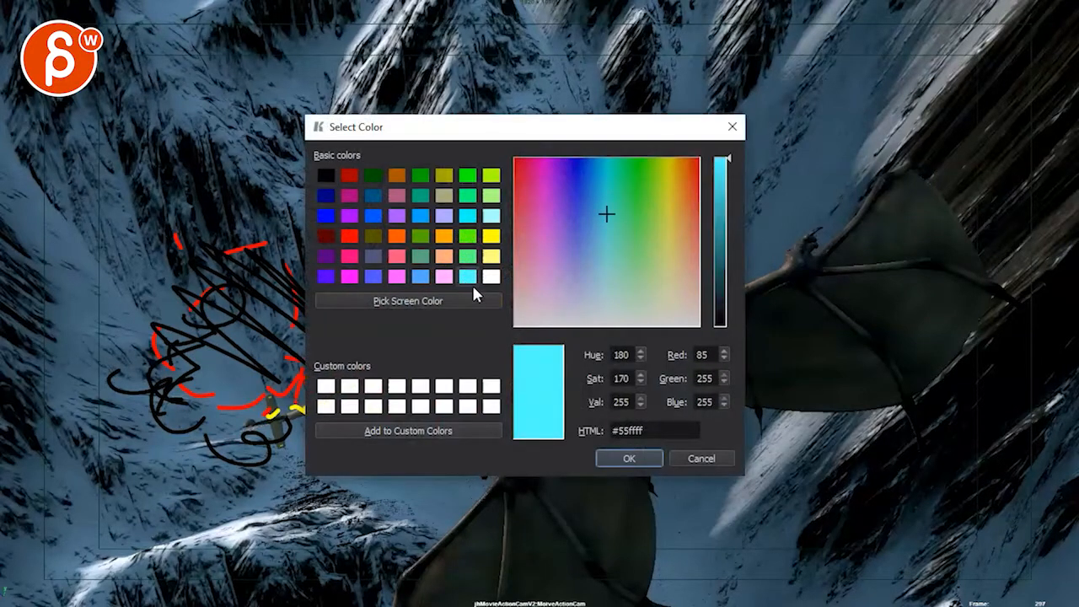
left_click(628, 458)
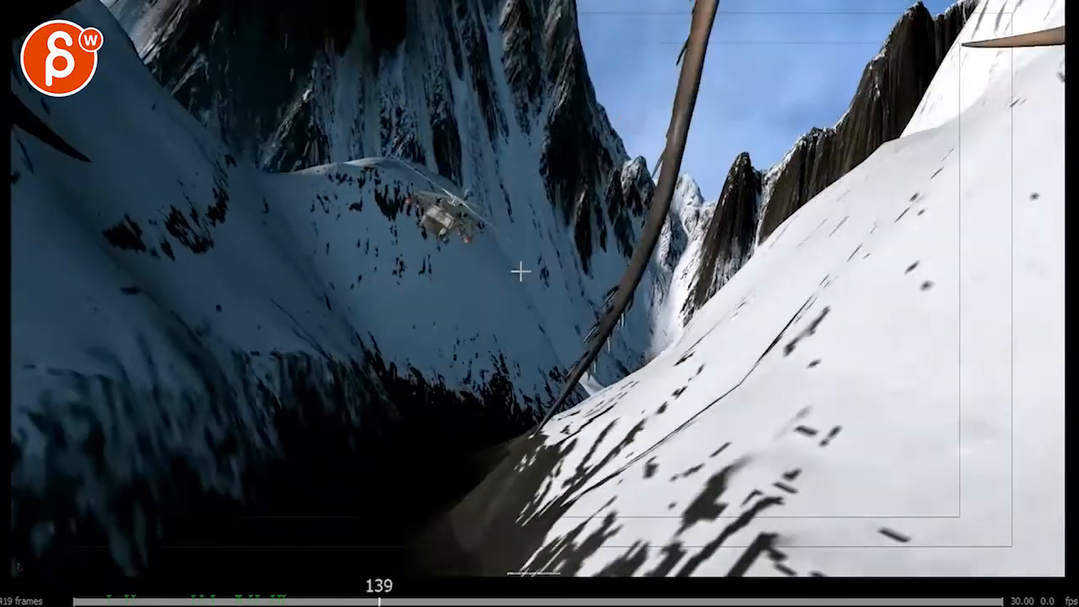
- Scrub from the explosion frames to frame 104, where the dragon chases the helicopter
left_click_drag(373, 583, 211, 599)
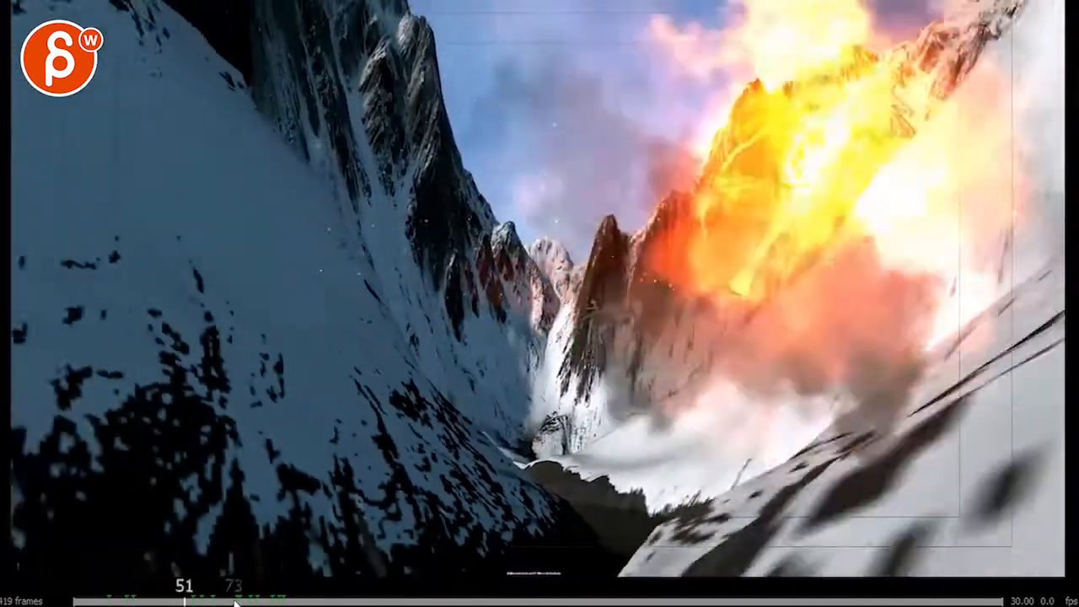
left_click_drag(236, 599, 317, 599)
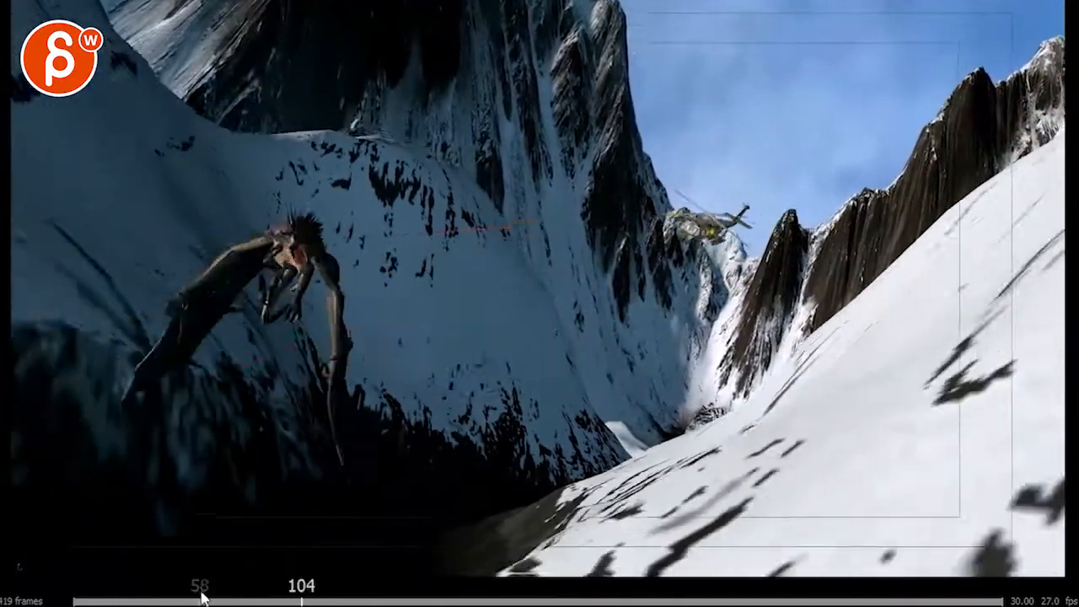
- Scrub forward to frame 341, where the dragon grabs the helicopter over the peaks
left_click_drag(201, 594, 226, 595)
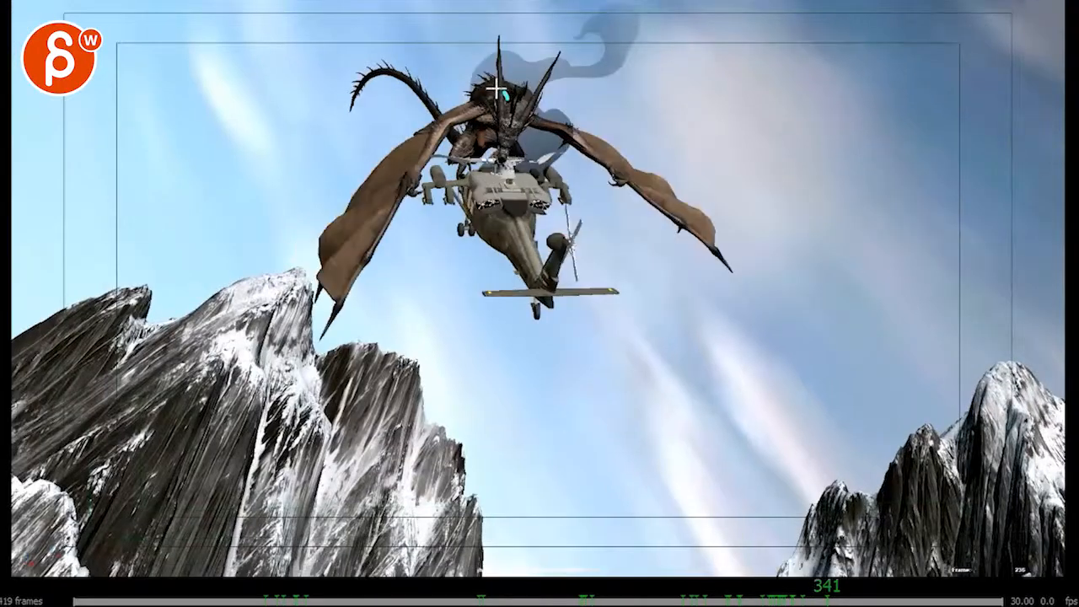
- Jump back to frame 276 with the light cyan critique curve over the dragon
left_click_drag(498, 92, 633, 240)
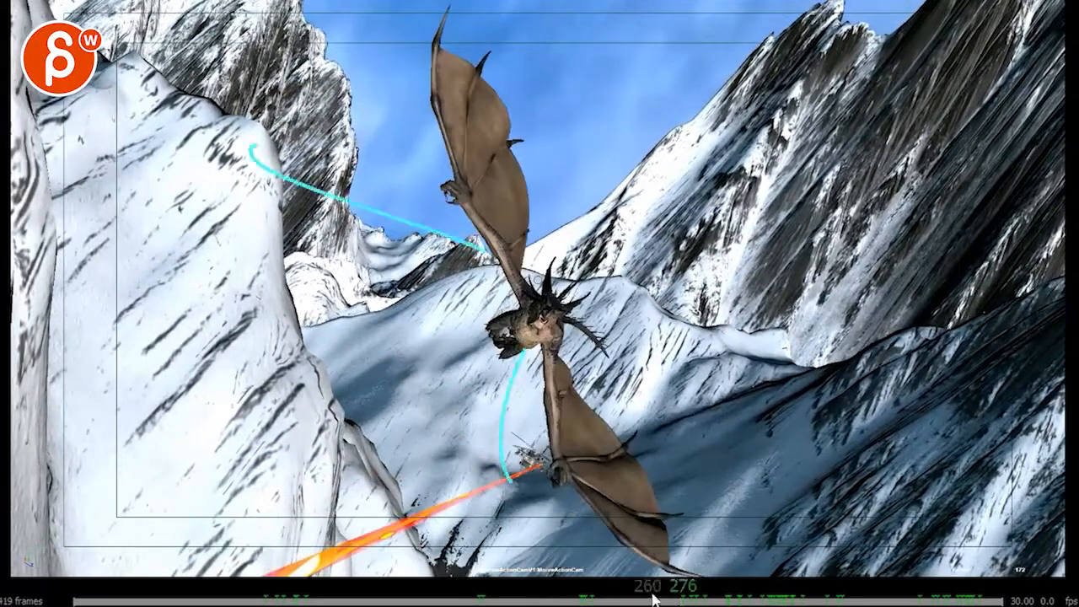
- Review the frames near 276 and land on frame 264, dragon swooping toward the helicopter
left_click_drag(667, 584, 630, 583)
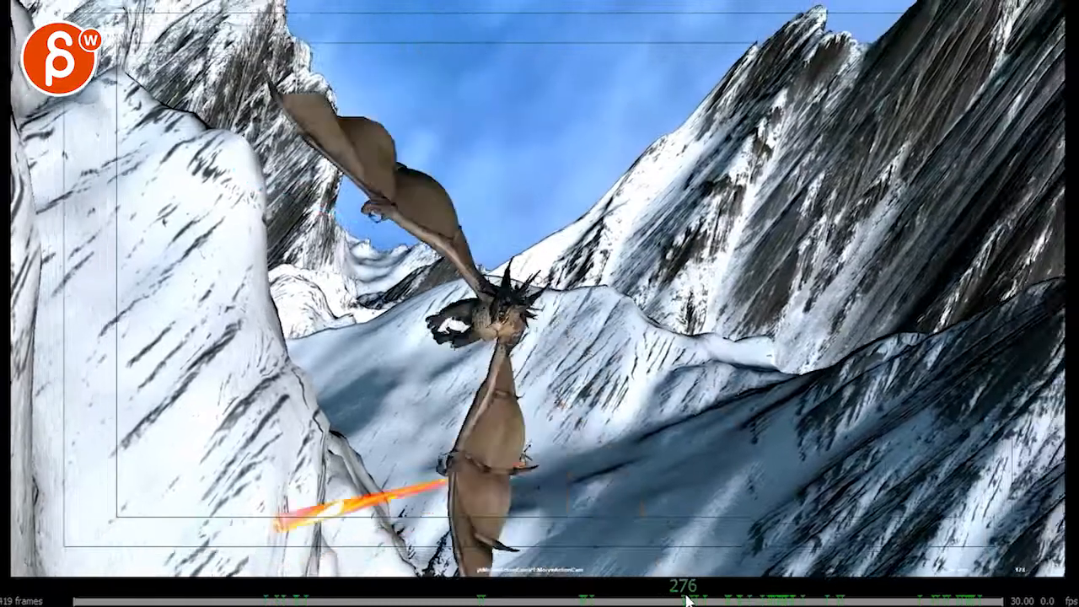
left_click_drag(688, 599, 662, 599)
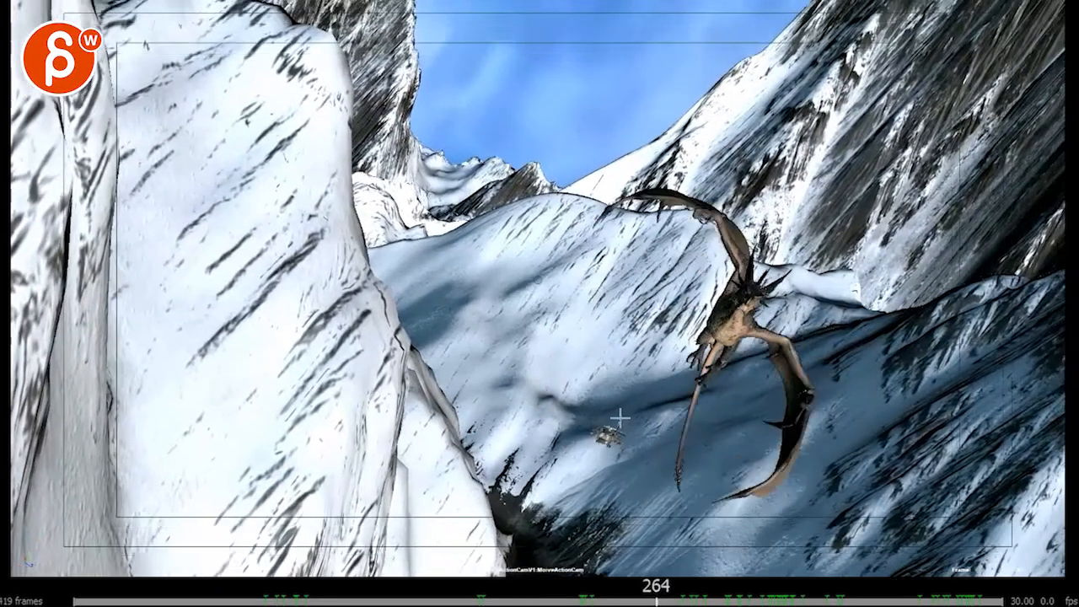